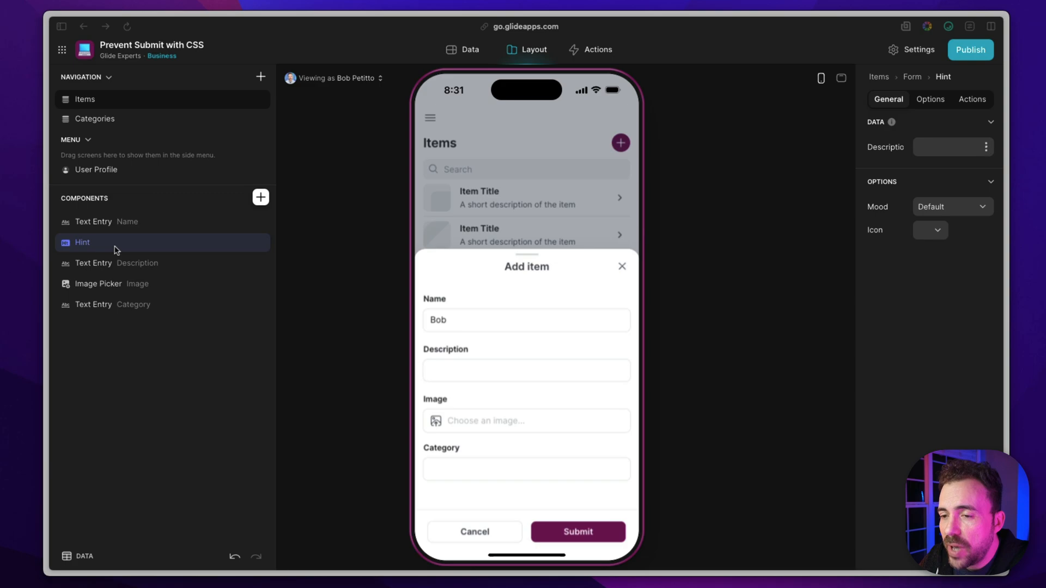
mouse_move(663, 337)
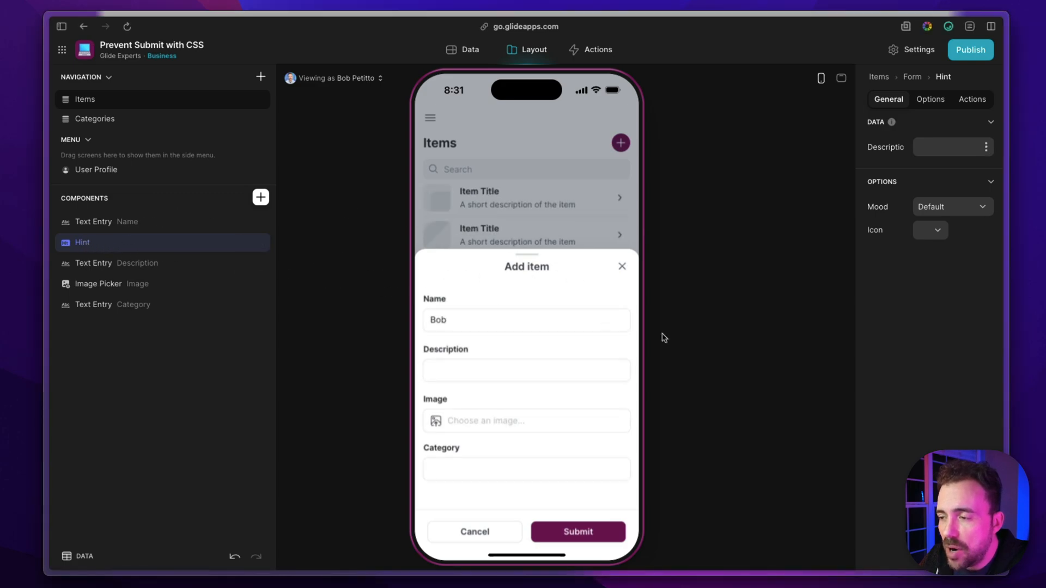
mouse_move(412, 323)
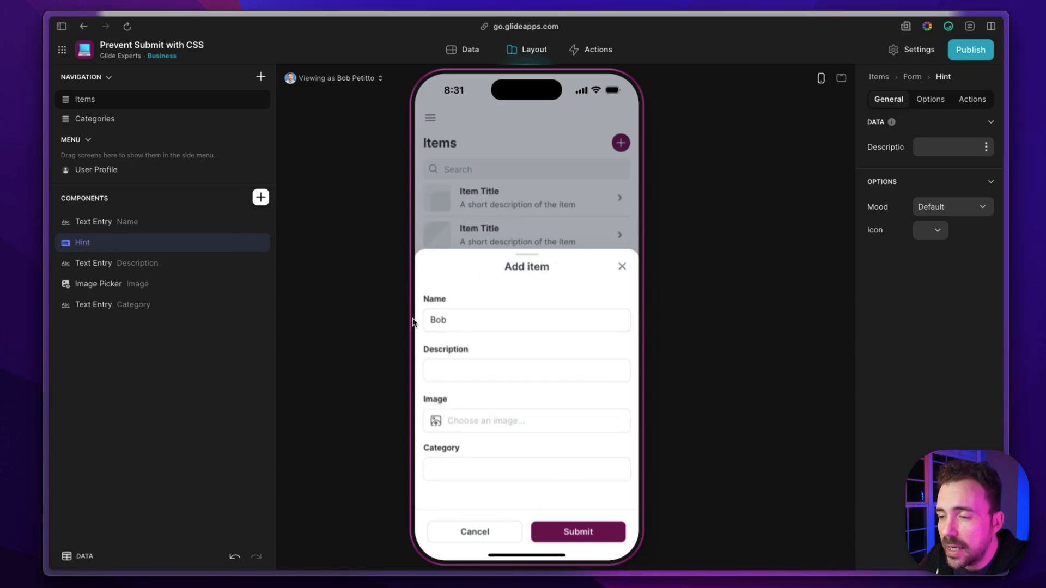
mouse_move(997, 171)
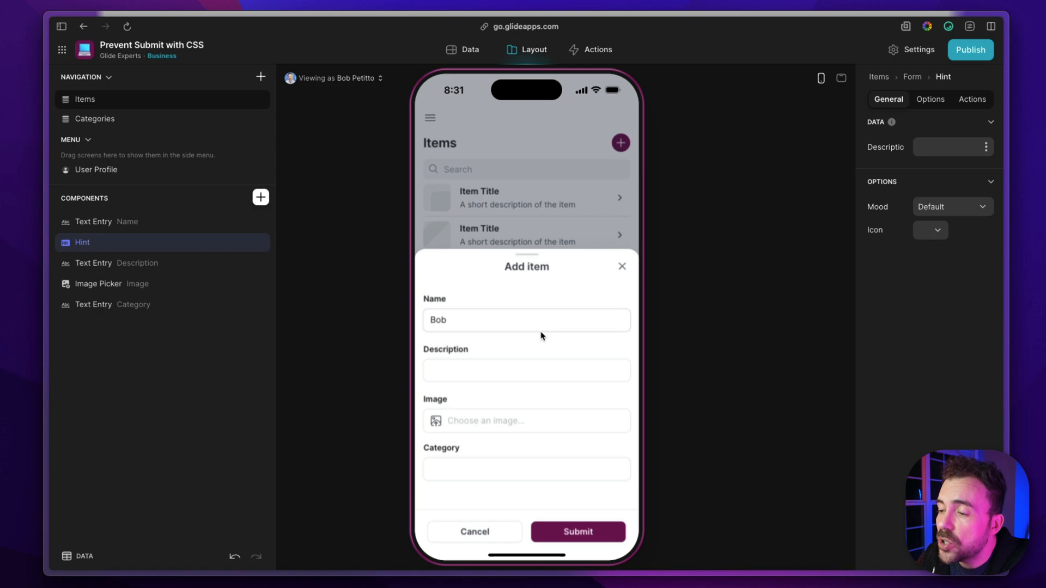
mouse_move(452, 301)
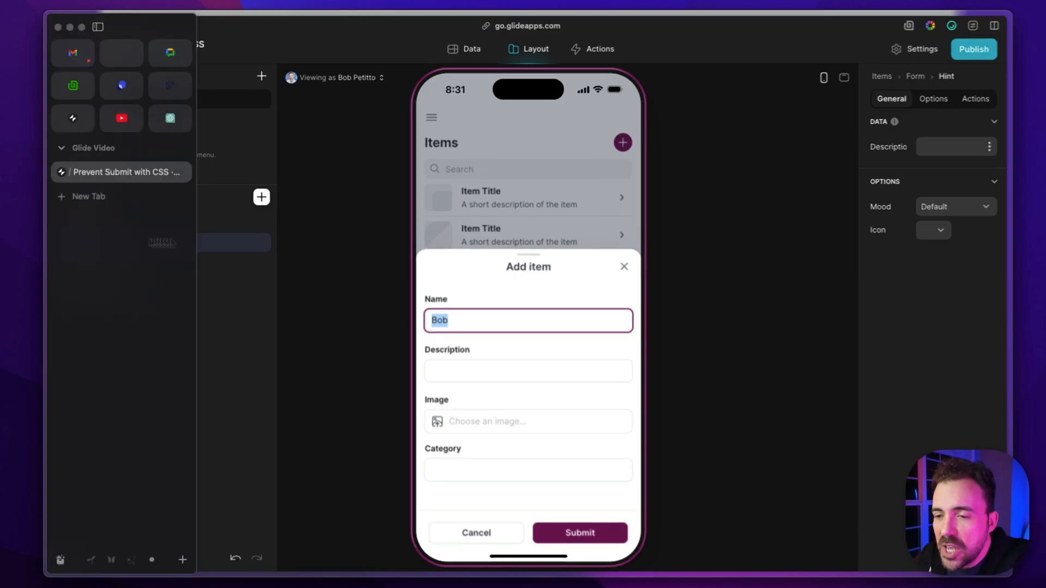
- Write the hint description 'Sorry, your name can't be Bob.' and give it the Danger mood
type("S")
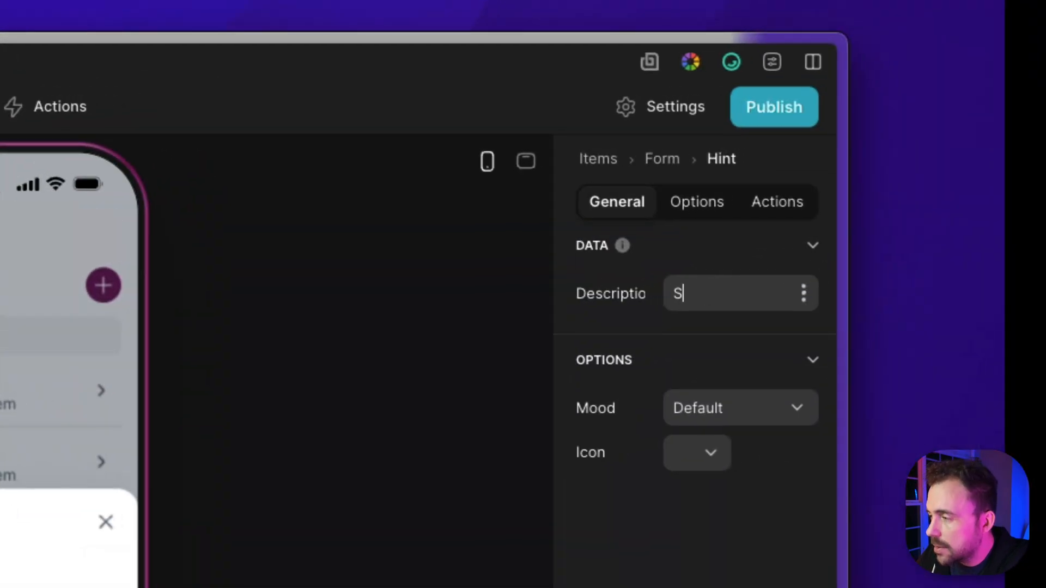
type("orry,")
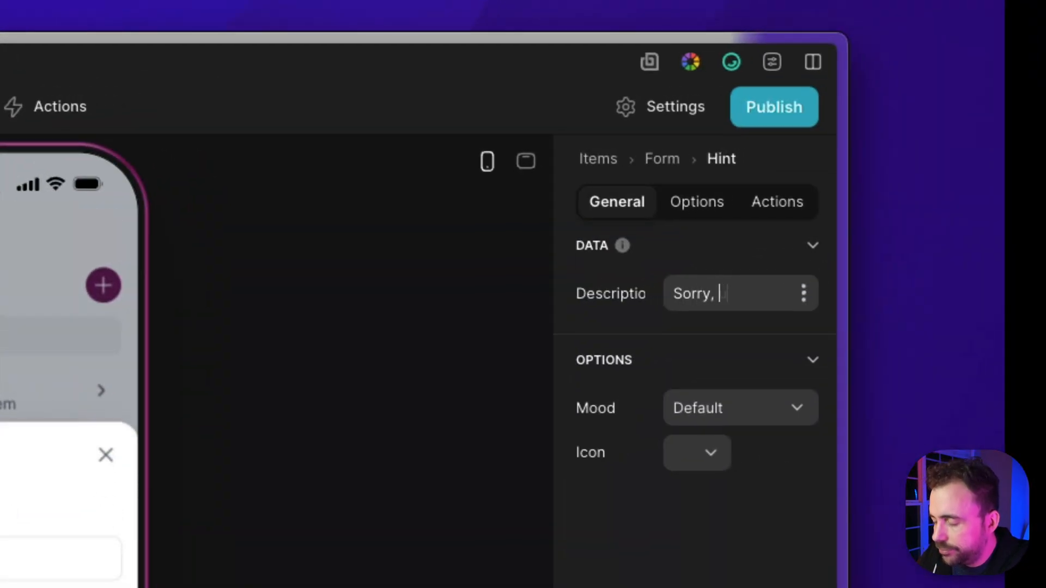
type("your")
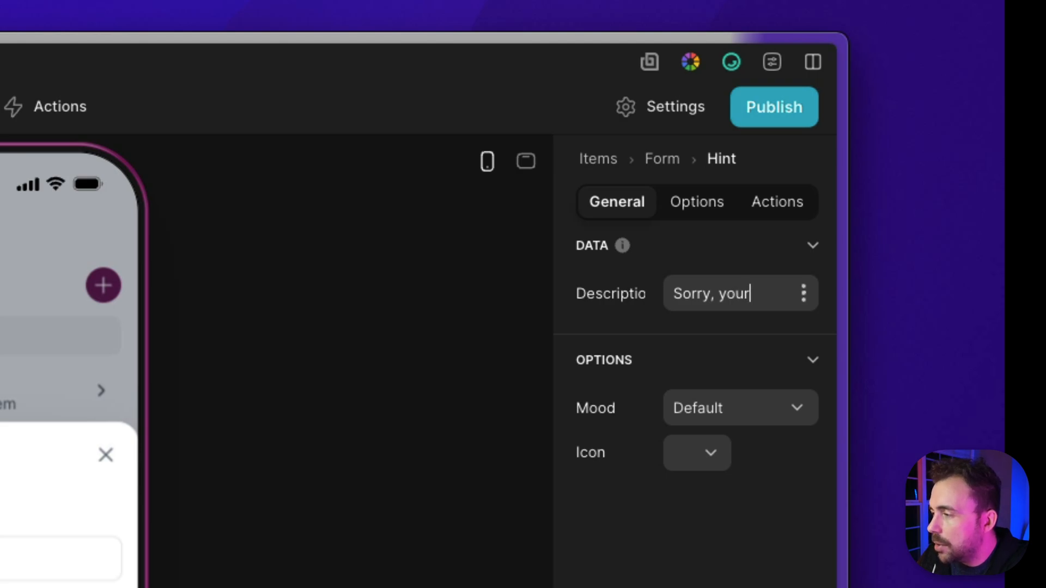
left_click(741, 408)
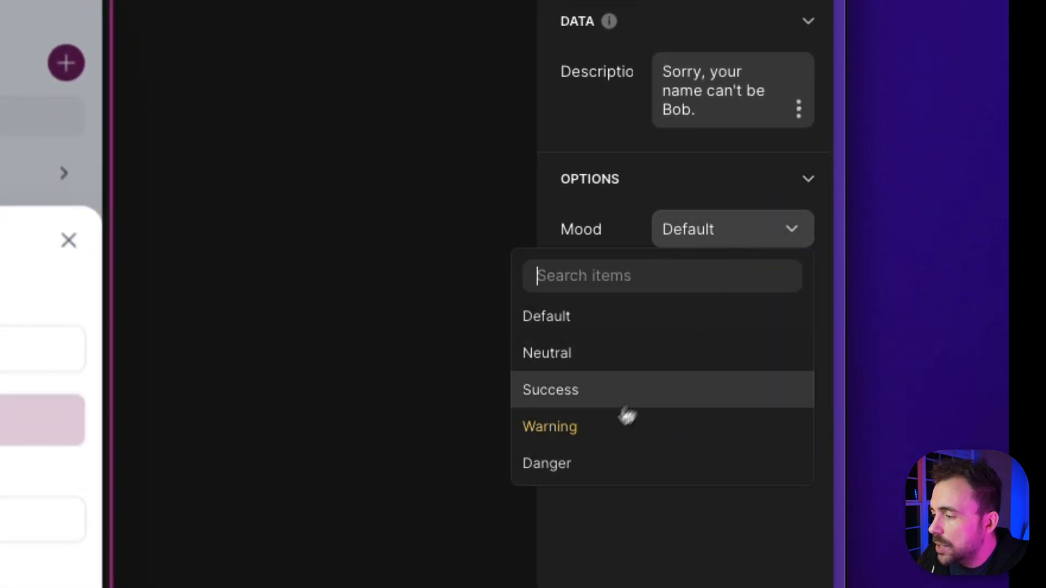
left_click(546, 463)
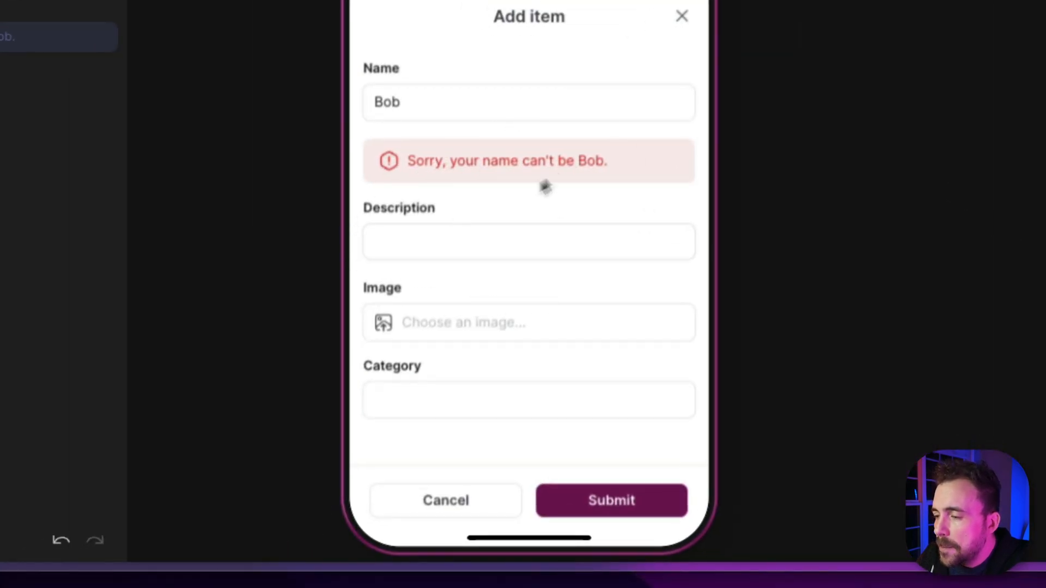
mouse_move(433, 159)
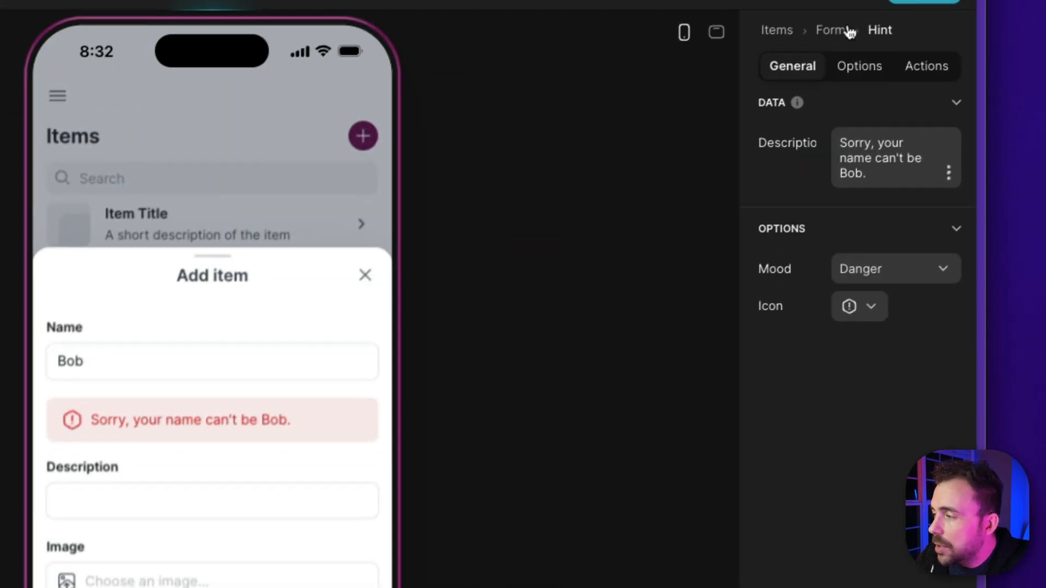
- Set the hint's visibility condition to Name includes 'bob' and test it by entering Bob in the preview
left_click(857, 66)
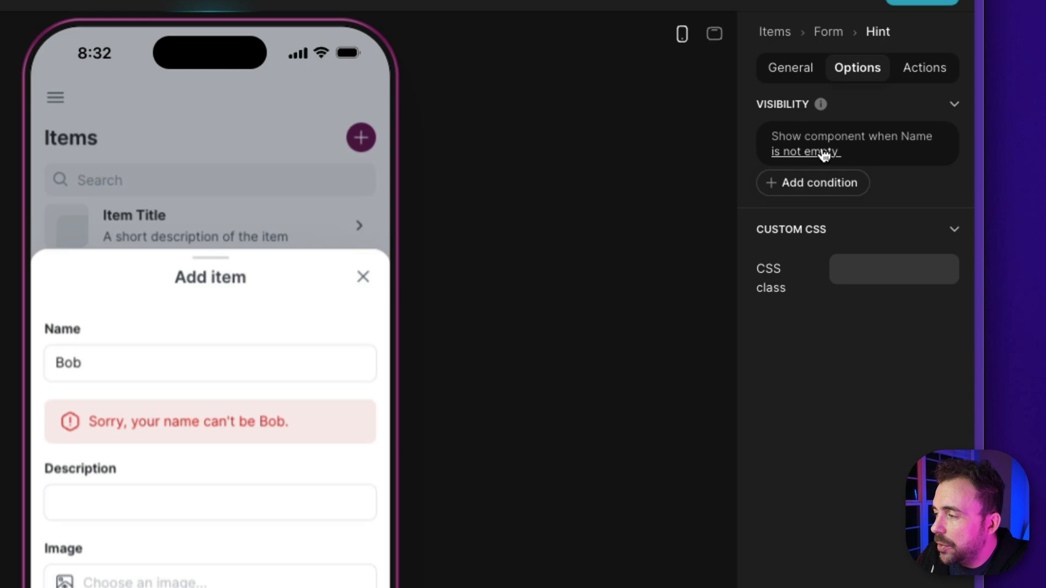
left_click(805, 152)
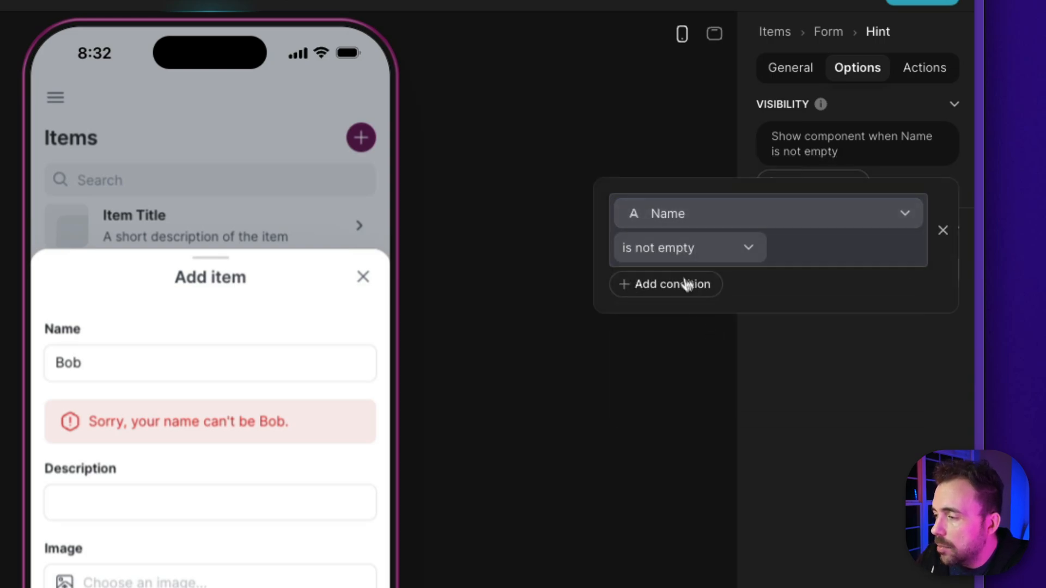
left_click(687, 247)
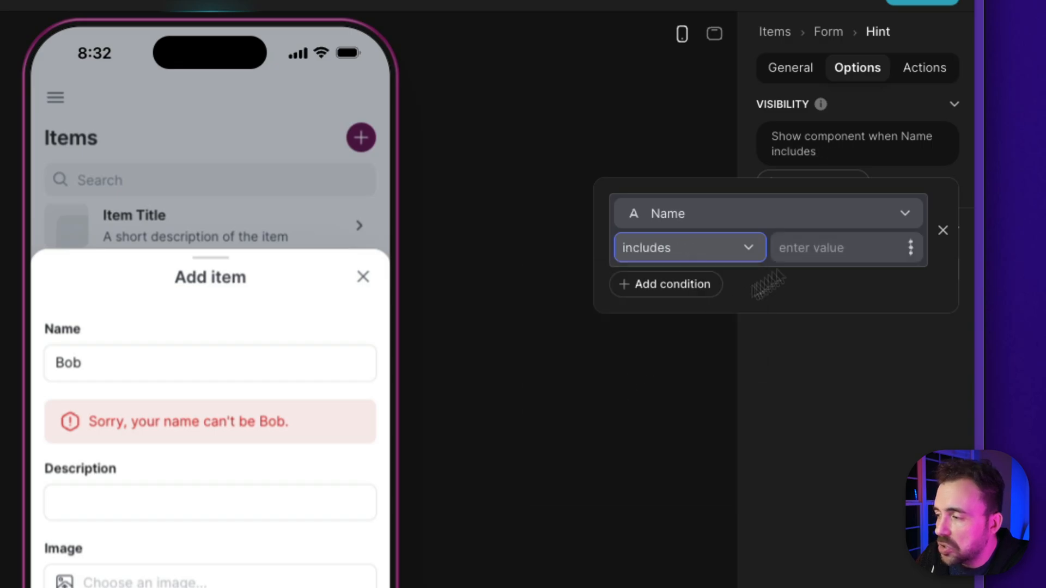
type("bob")
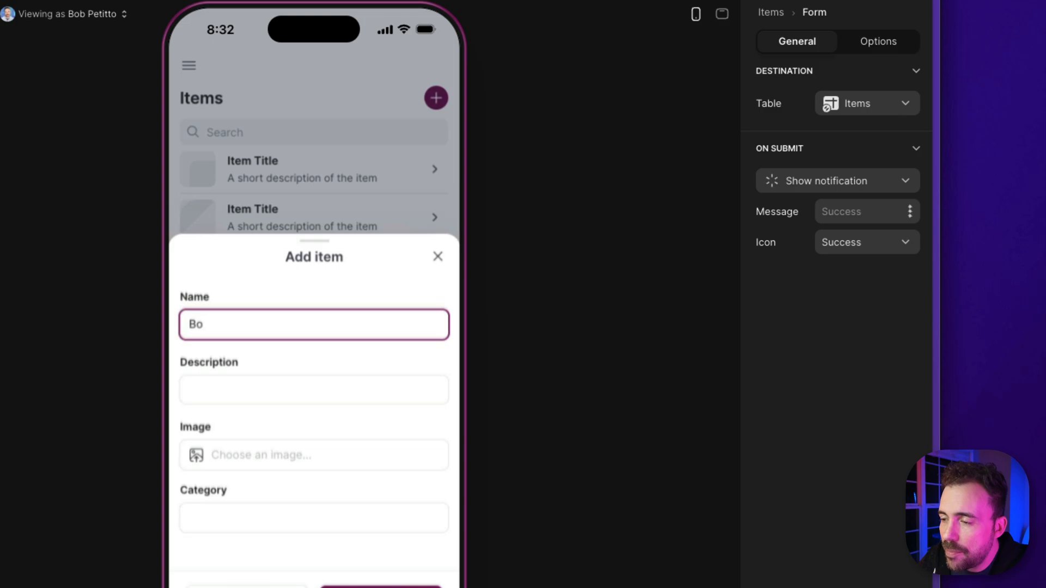
type("b")
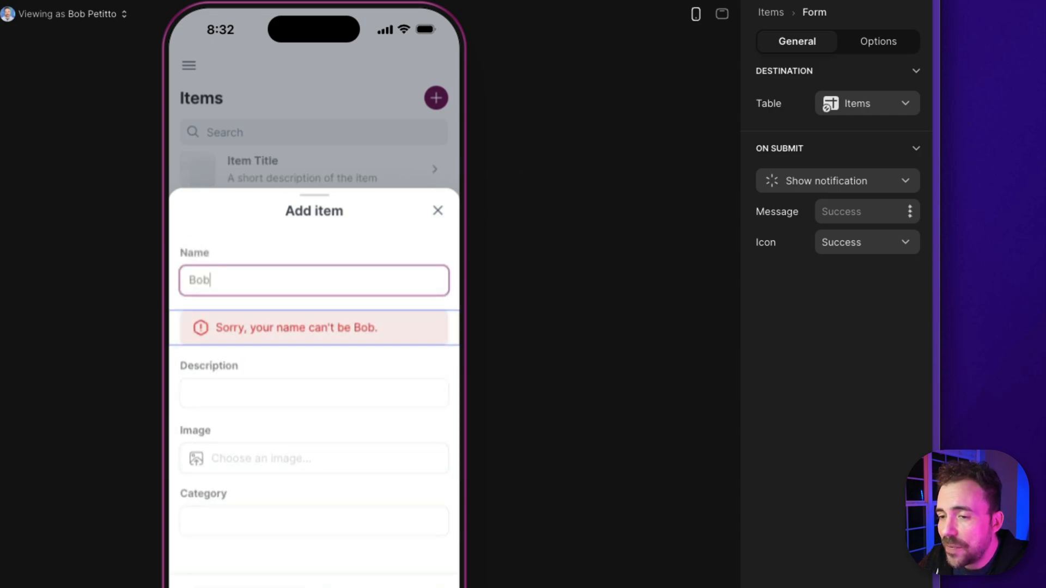
- Enter prevent-submit as the hint's custom CSS class under Options
left_click(837, 42)
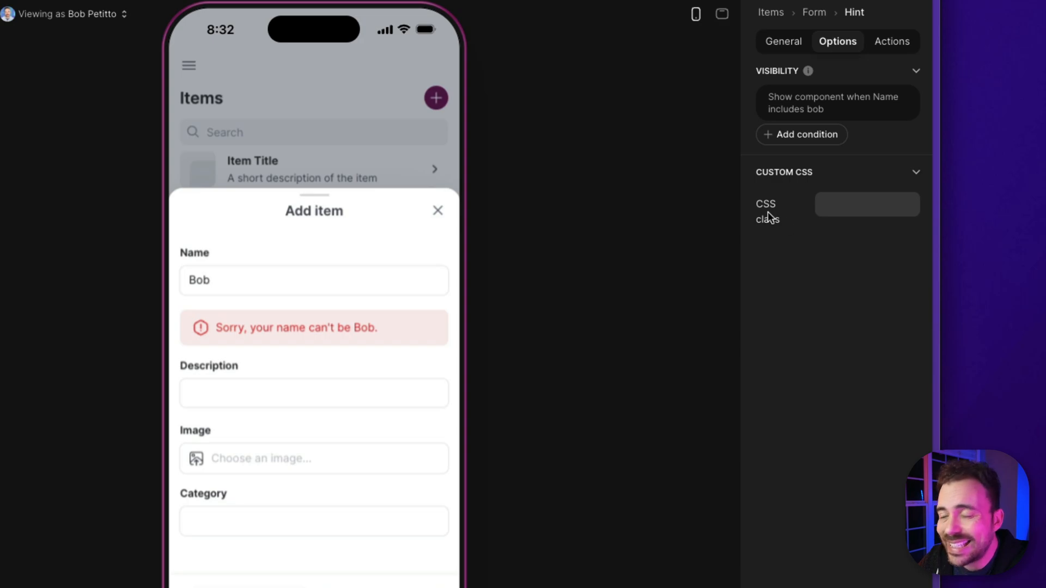
type("p")
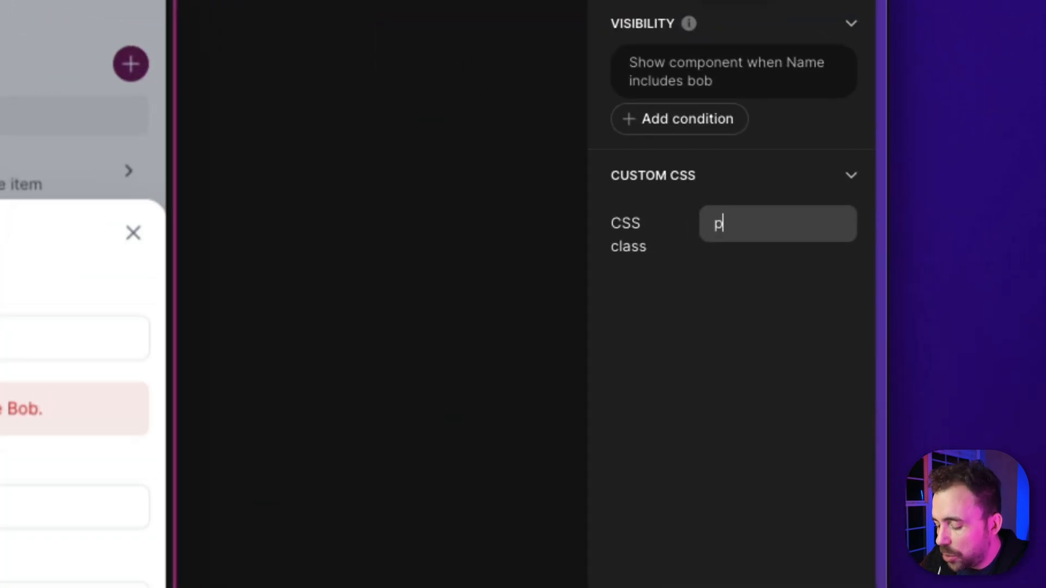
type("revent-sub")
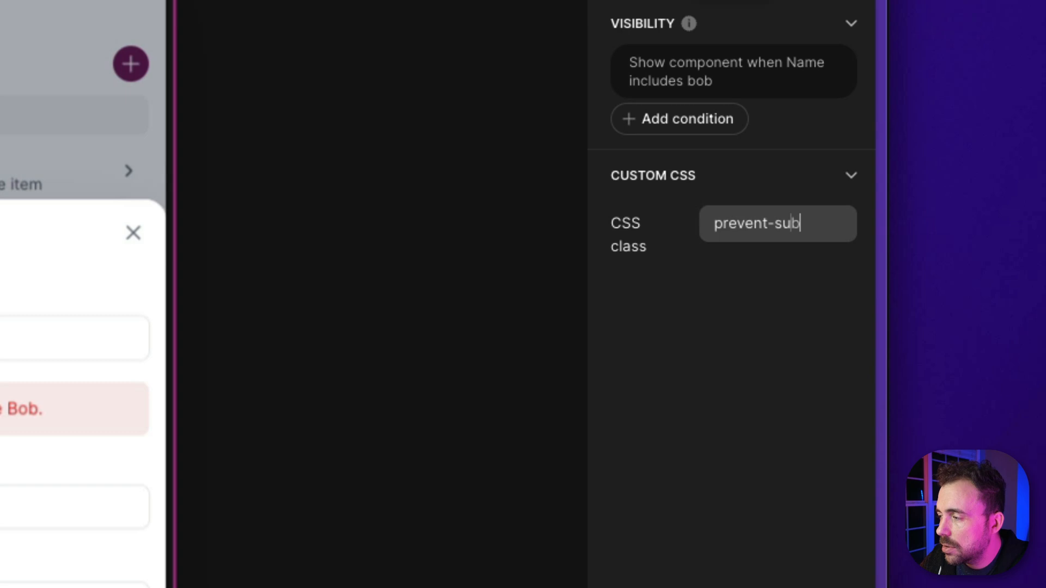
type("mit")
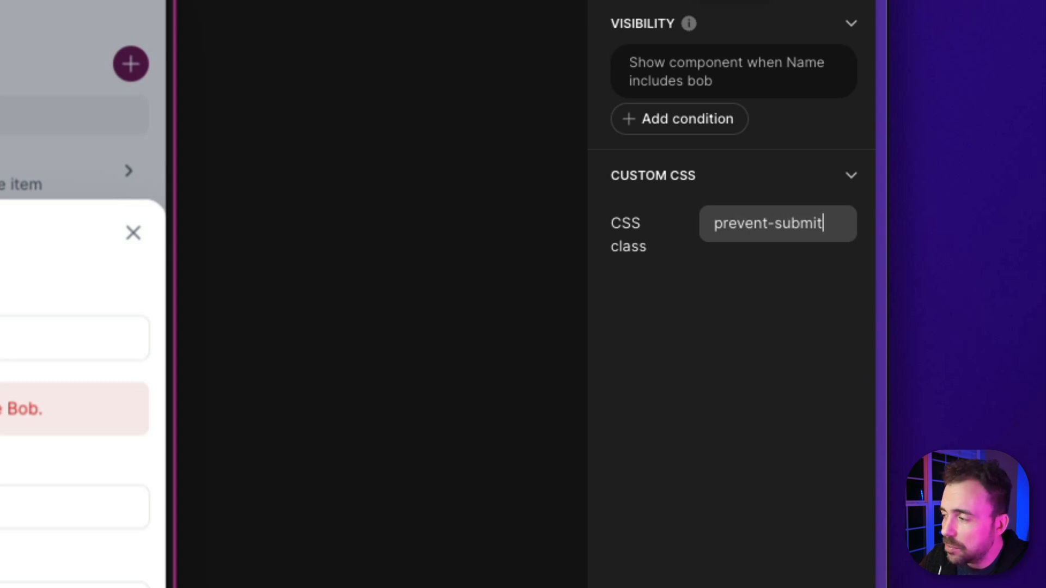
mouse_move(780, 205)
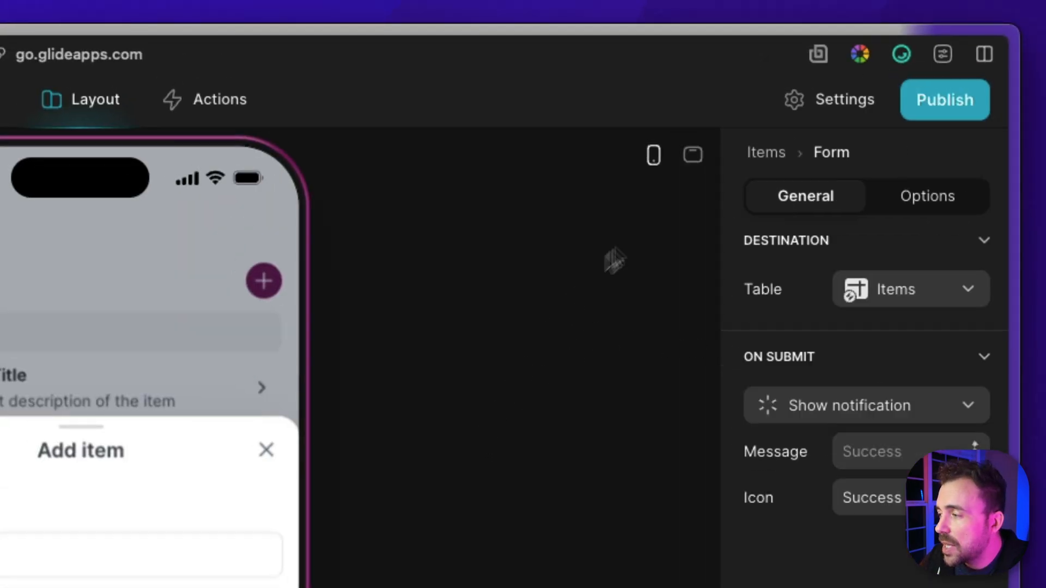
left_click(843, 100)
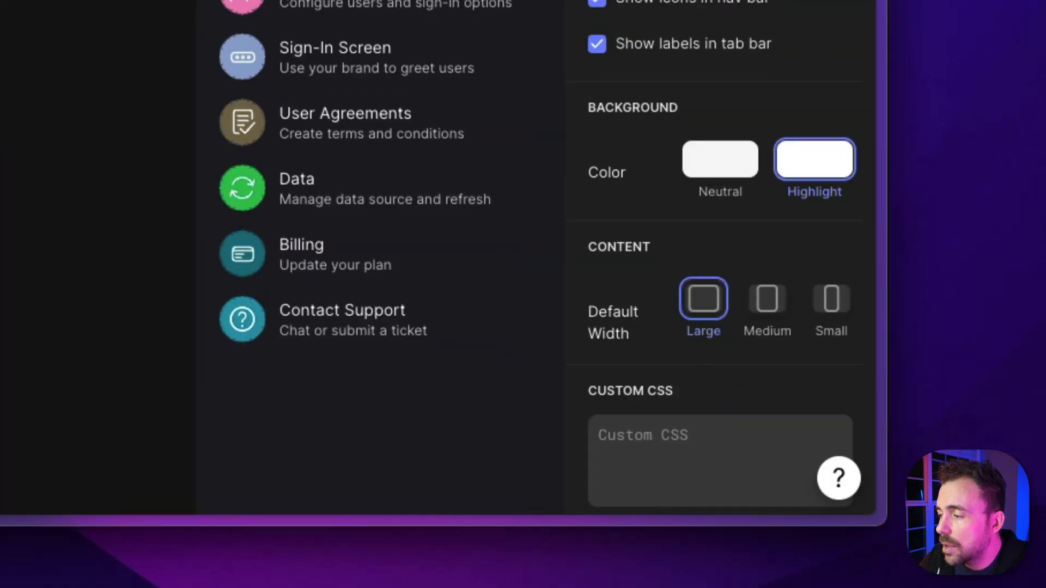
scroll("down", 3)
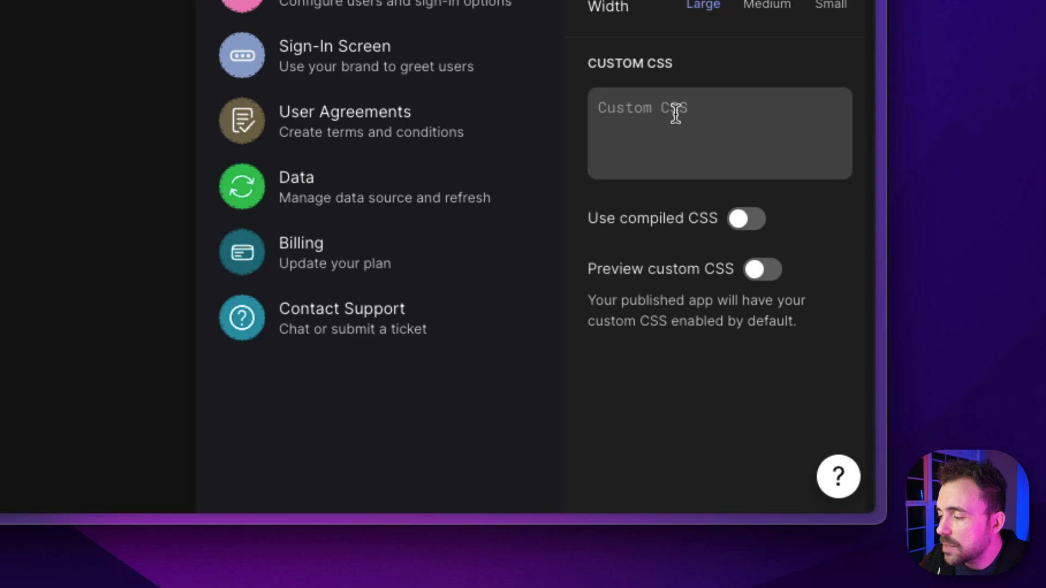
mouse_move(825, 376)
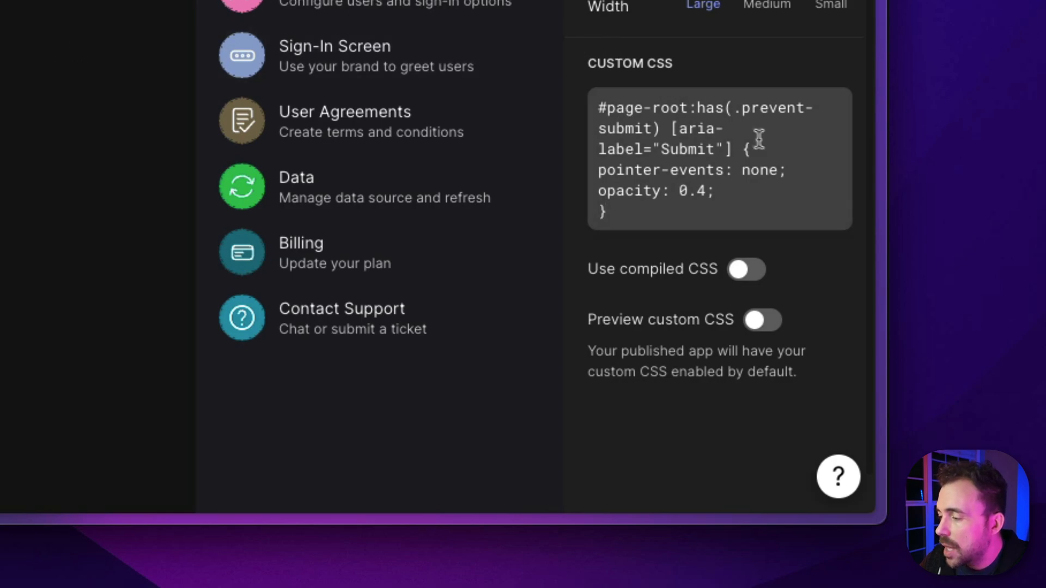
double_click(710, 108)
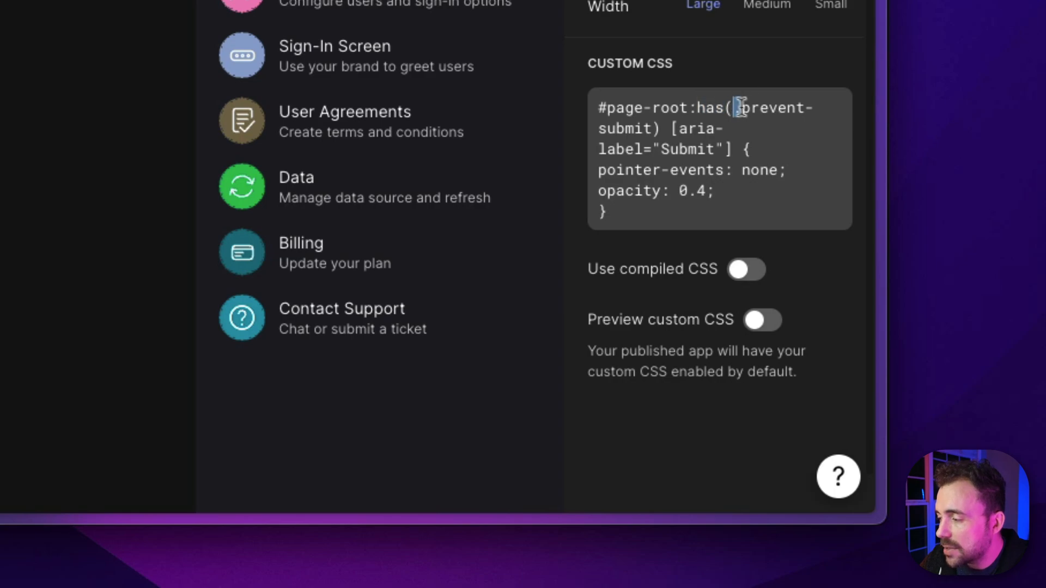
left_click_drag(674, 129, 729, 150)
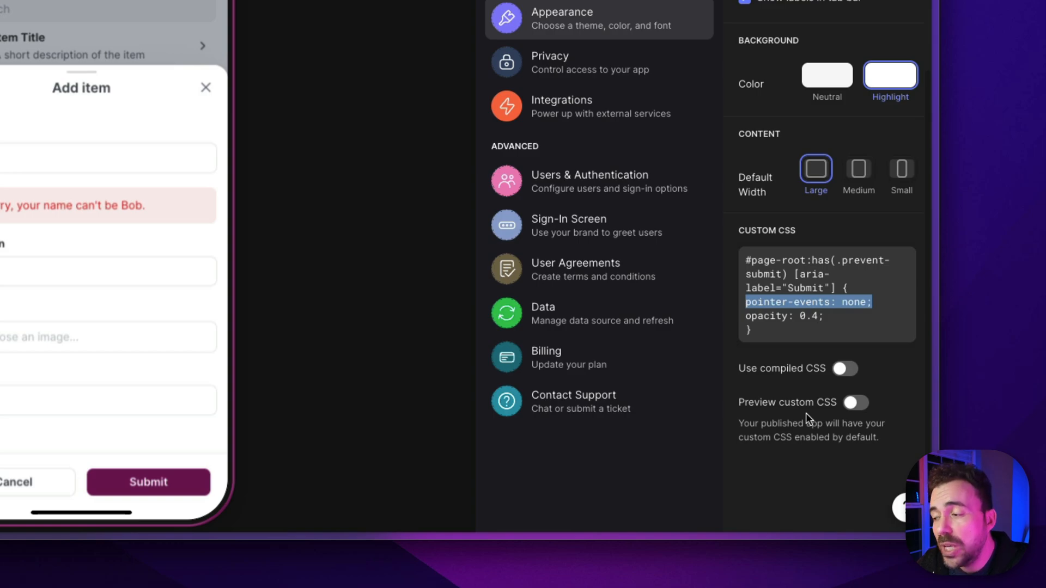
- Enable Preview custom CSS and change the Name from Bob to Gus, then Gusbob, watching Submit dim and reactivate
left_click(855, 402)
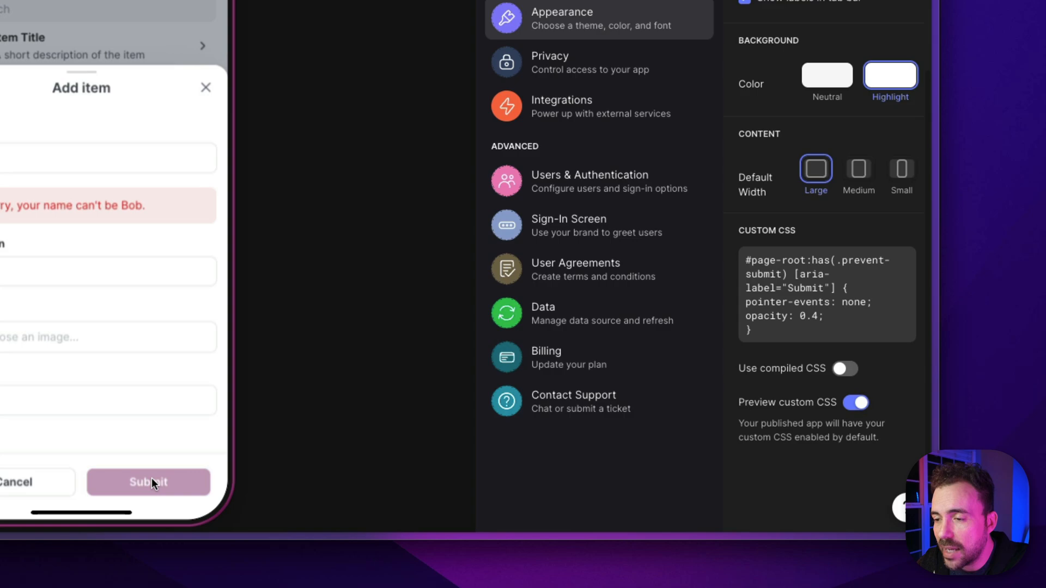
mouse_move(65, 215)
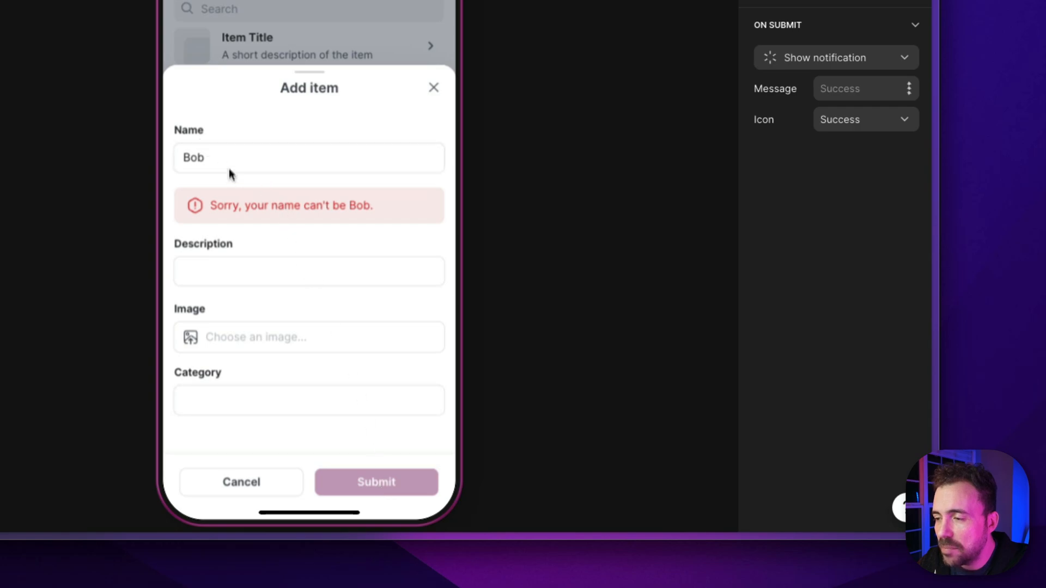
double_click(193, 157)
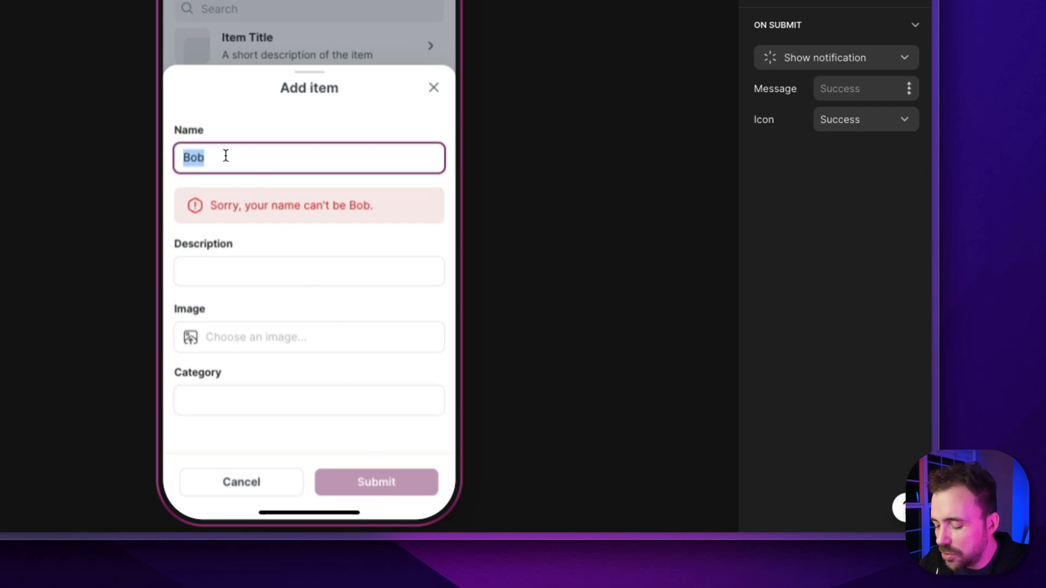
type("Gus")
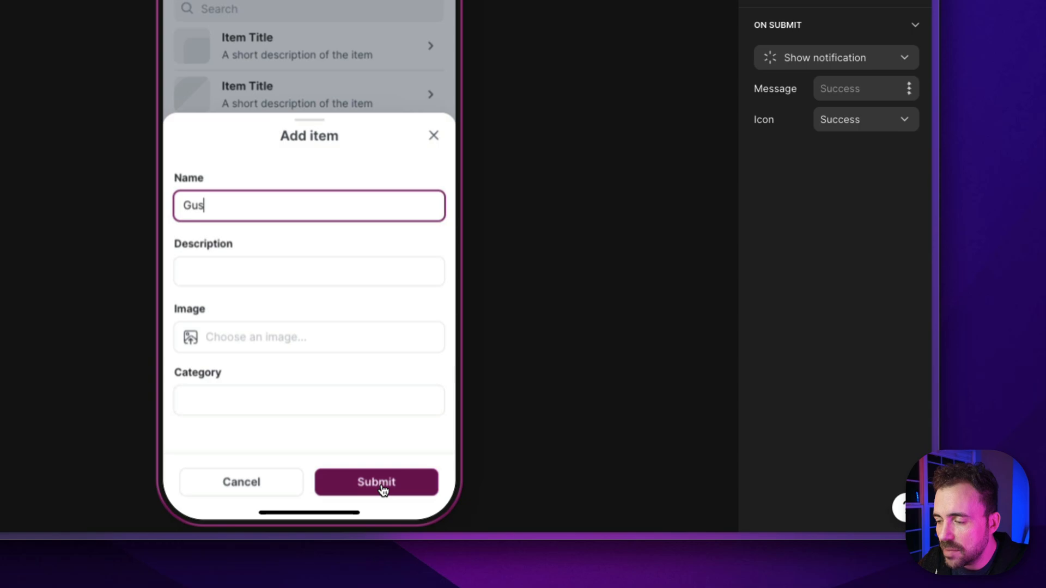
mouse_move(313, 296)
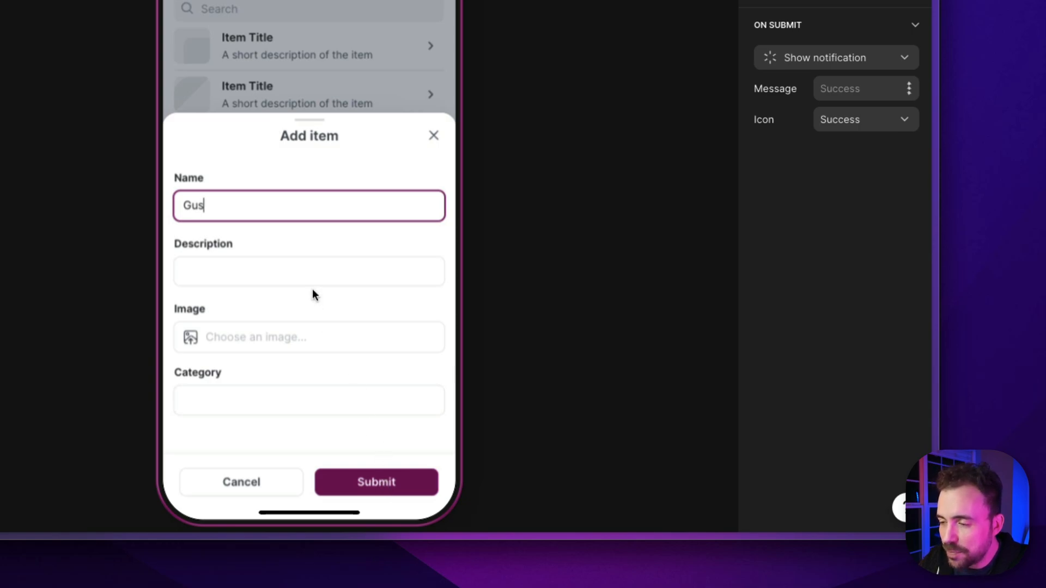
type("bob")
type("check")
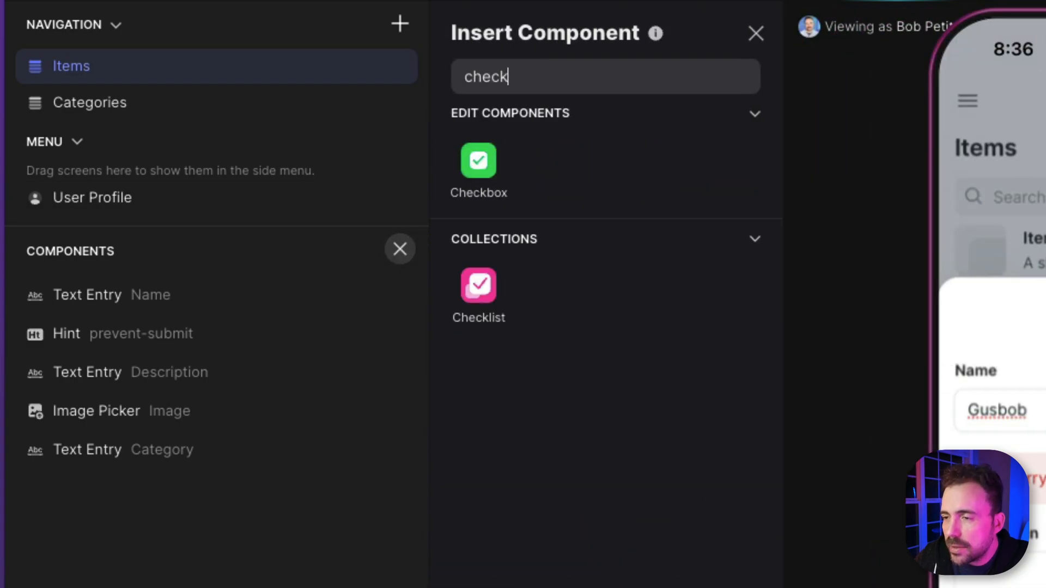
- Add a Checkbox writing to the agreed column labelled 'I agree to the terms.' and reset the name to Gus
left_click(477, 160)
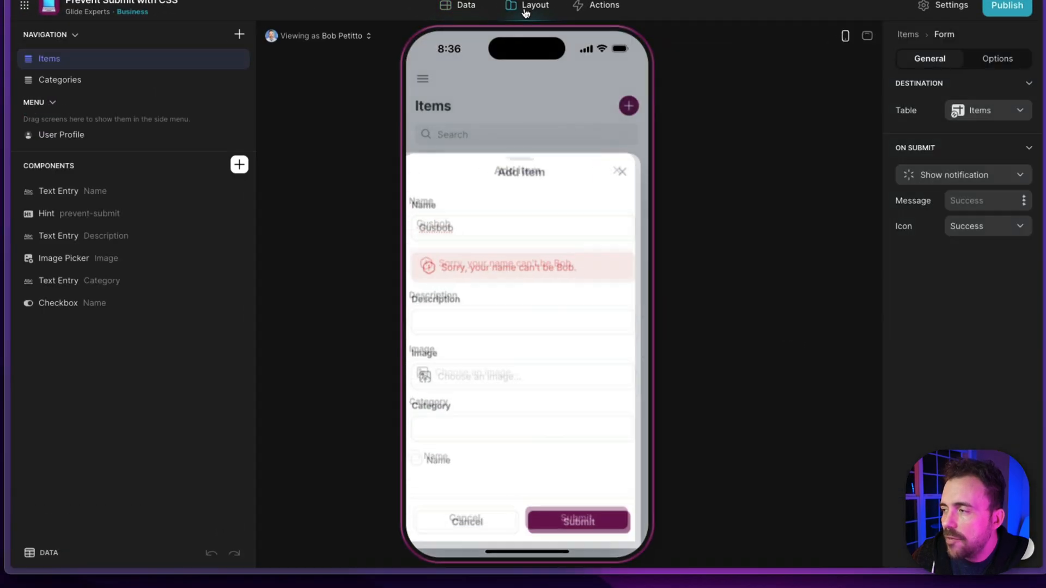
left_click(58, 302)
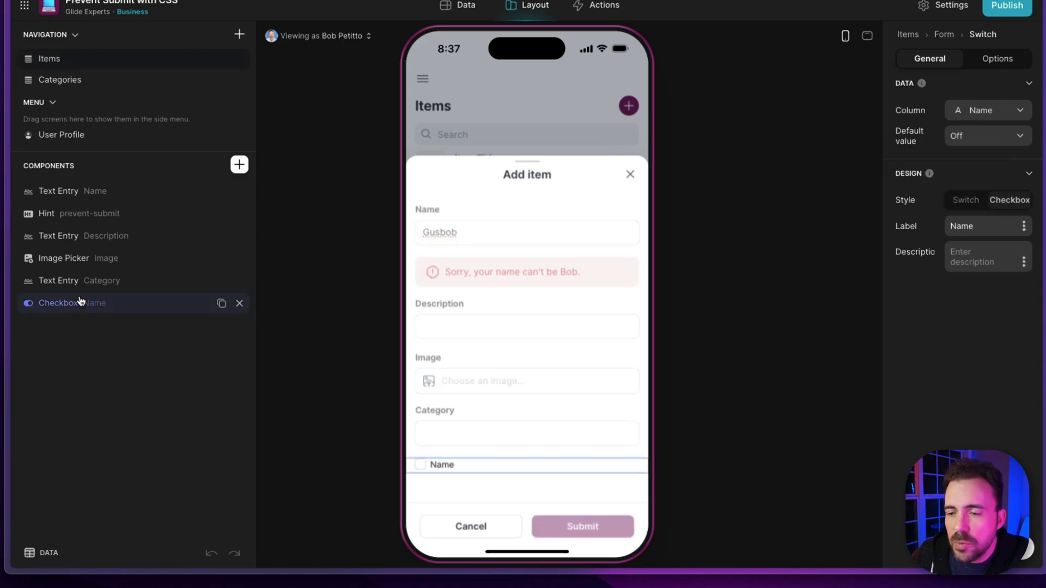
left_click(986, 110)
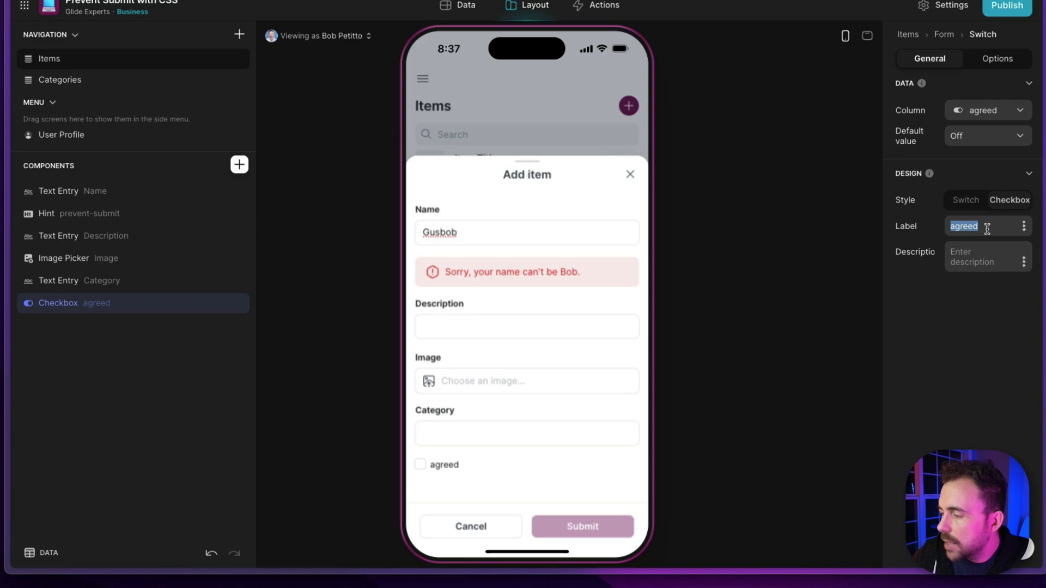
type("I agree to t")
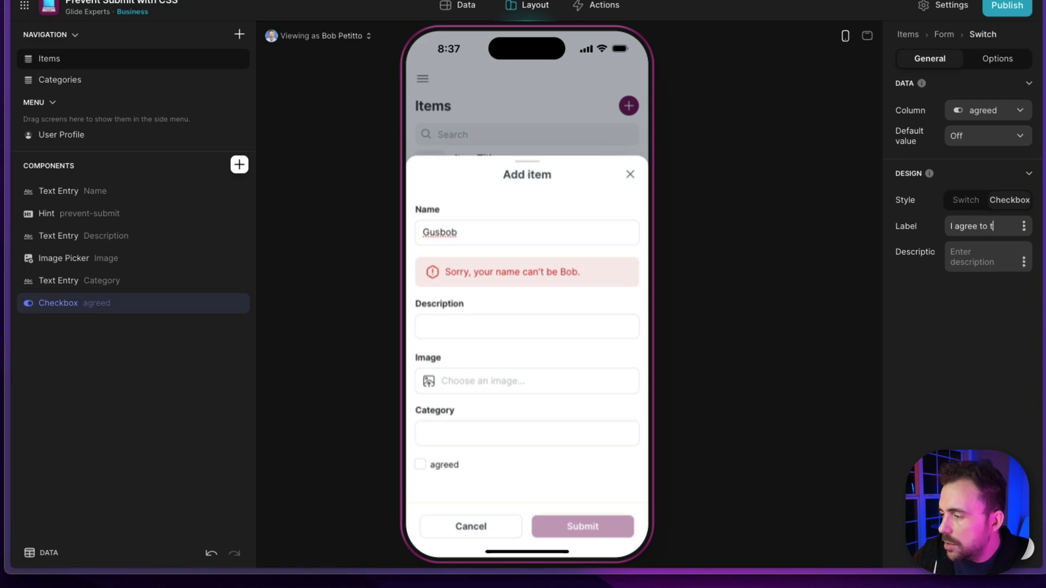
type("he terms.")
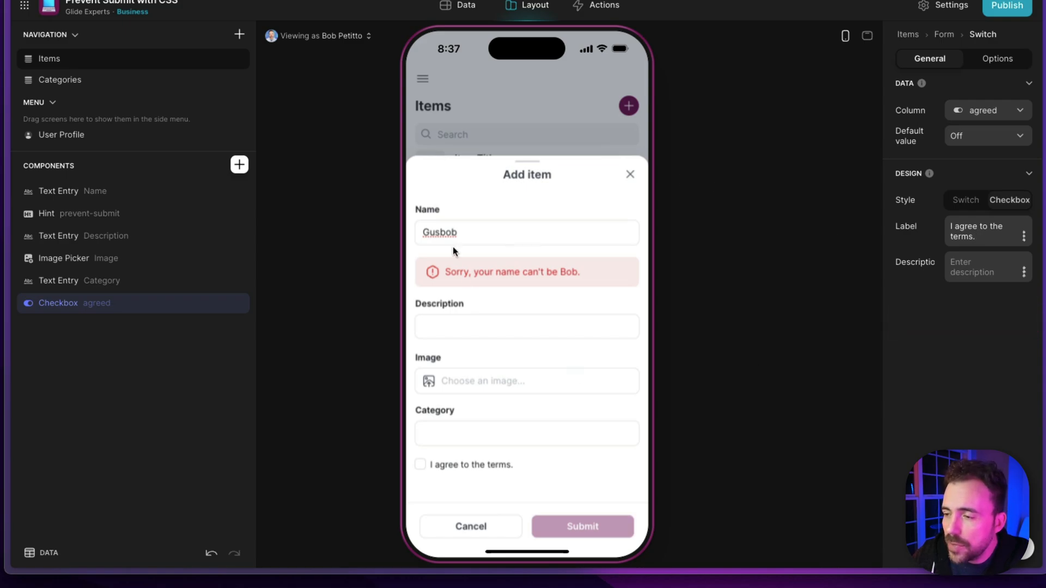
type("Gus")
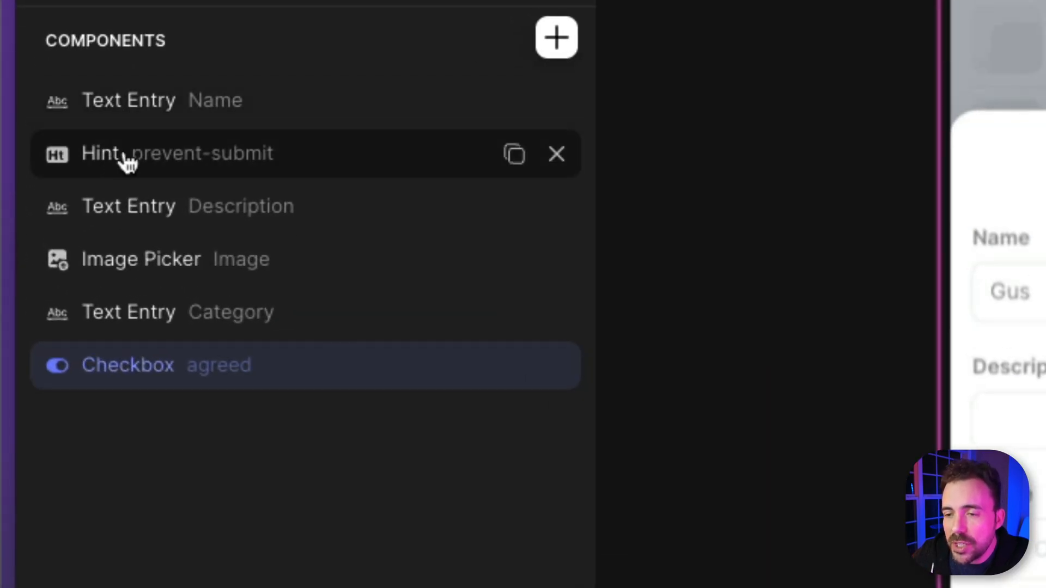
- Drag the hint under the checkbox, reword it 'You must agree to the terms' and base its visibility on agreed
left_click_drag(127, 154, 170, 365)
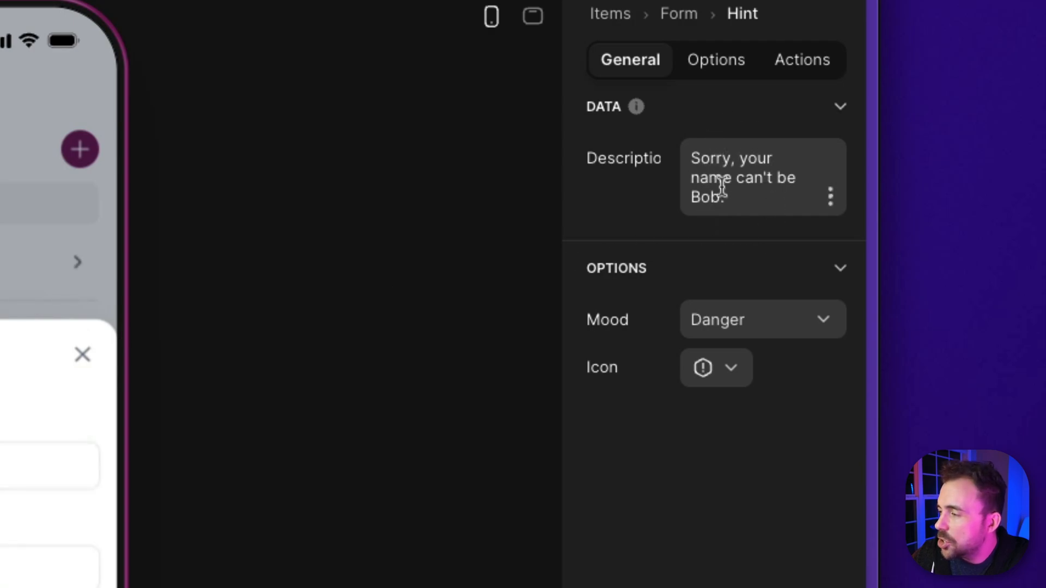
type("You m")
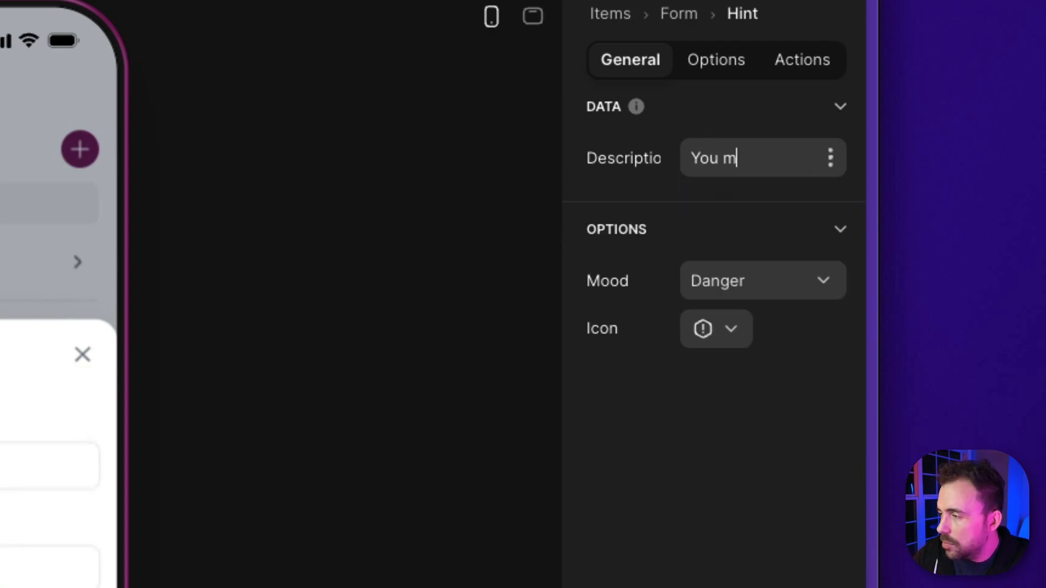
type("ust agree to the terms")
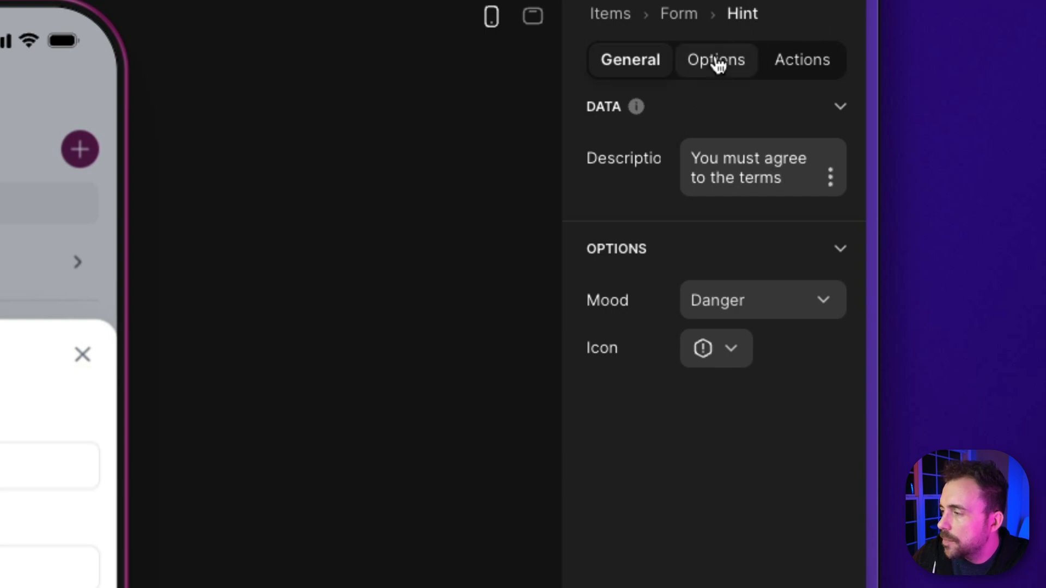
left_click(716, 59)
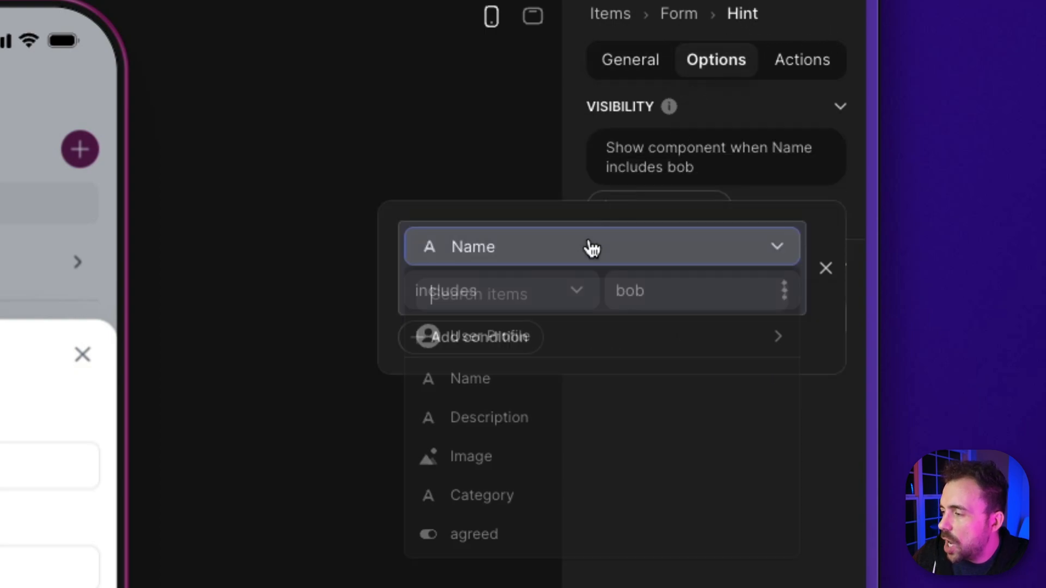
left_click(474, 534)
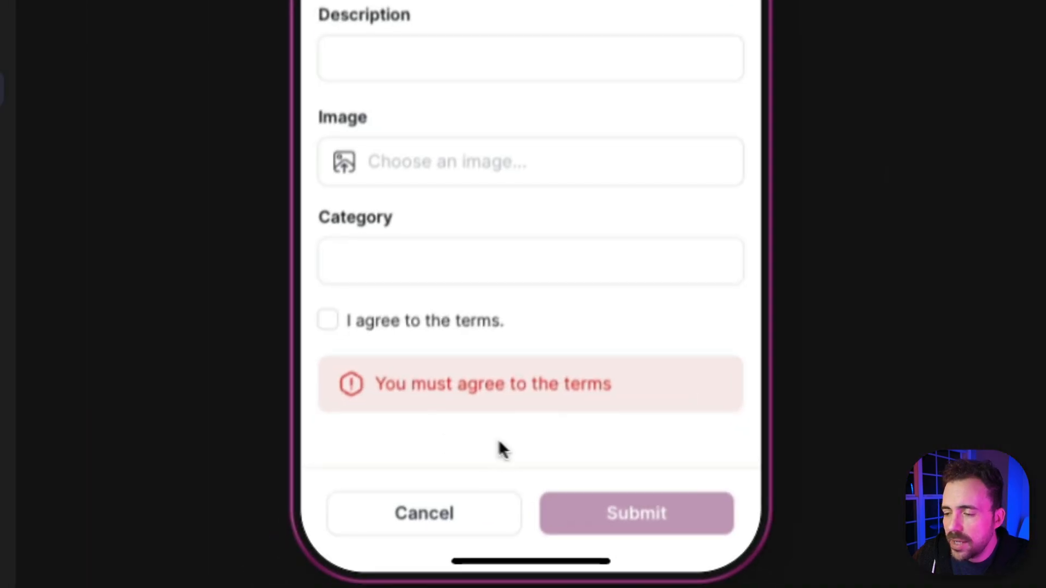
mouse_move(340, 353)
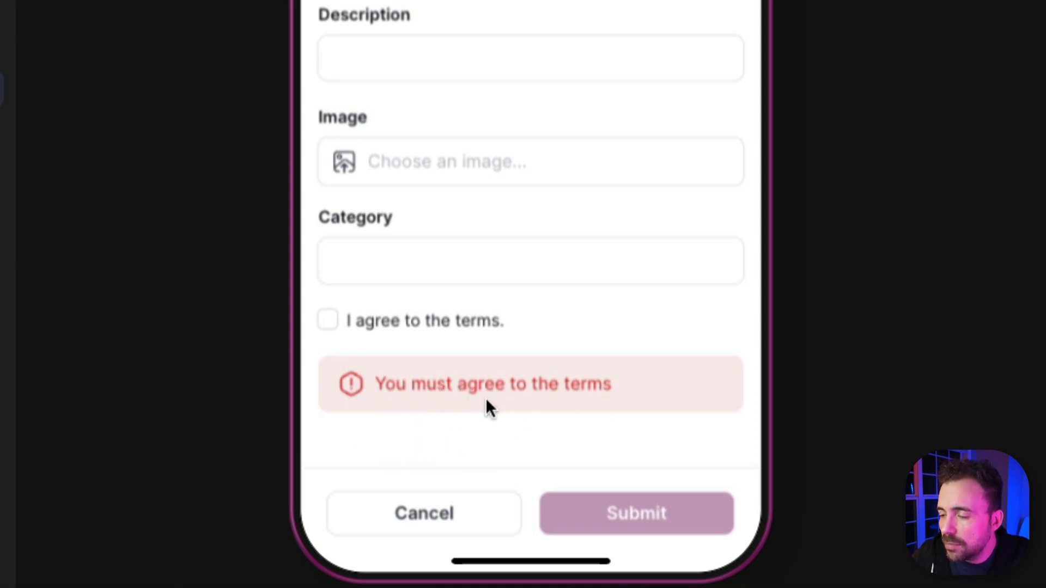
mouse_move(637, 513)
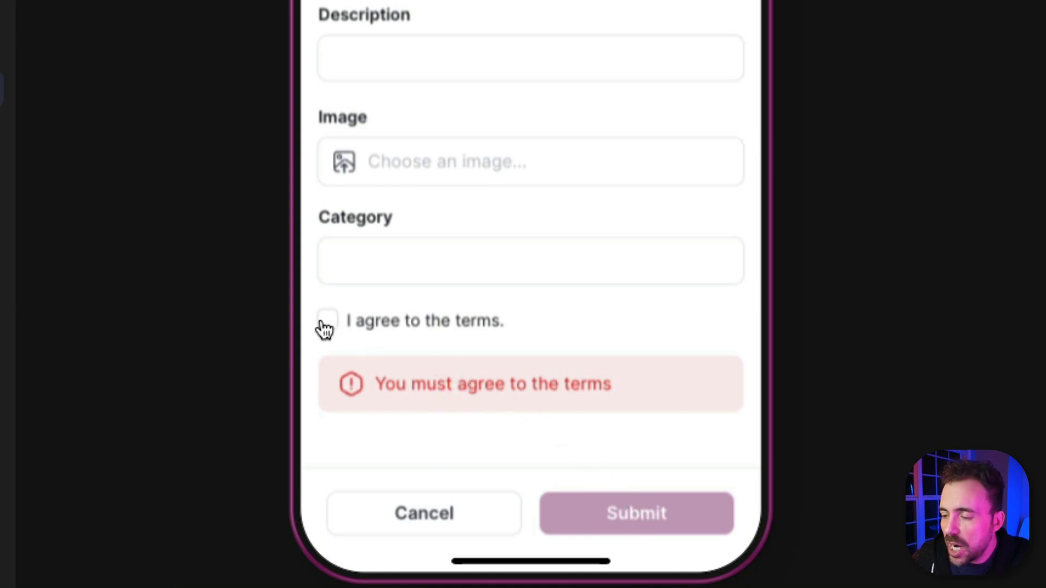
- Tick 'I agree to the terms.' in the preview so the hint hides and Submit re-enables
left_click(327, 320)
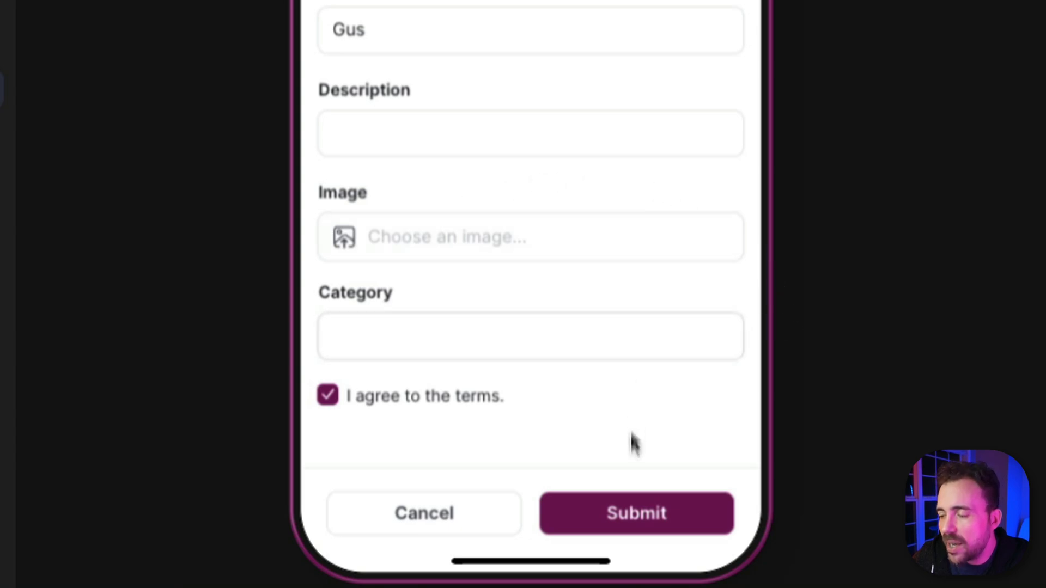